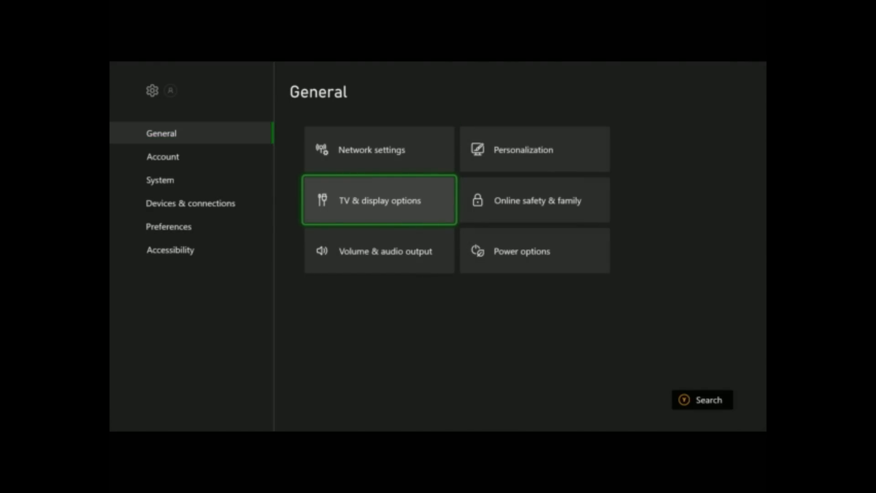
# Open the TV & display options page from General settings, showing resolution 640 x 480
pyautogui.click(379, 200)
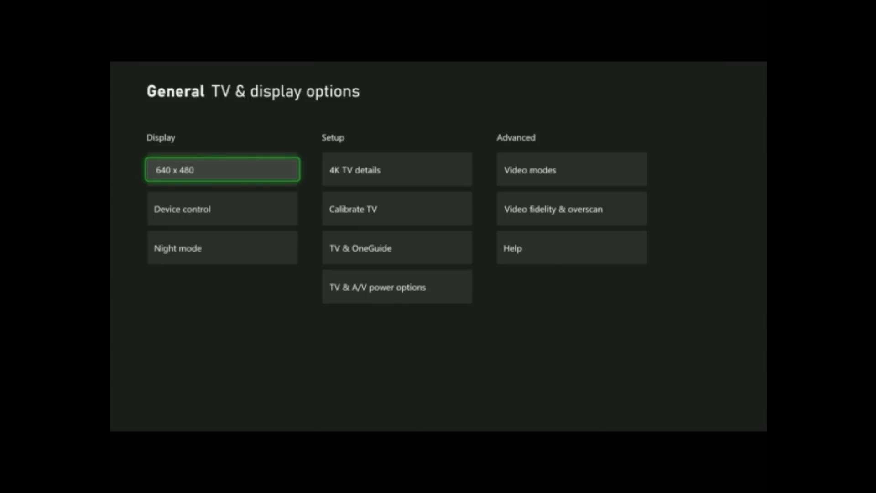